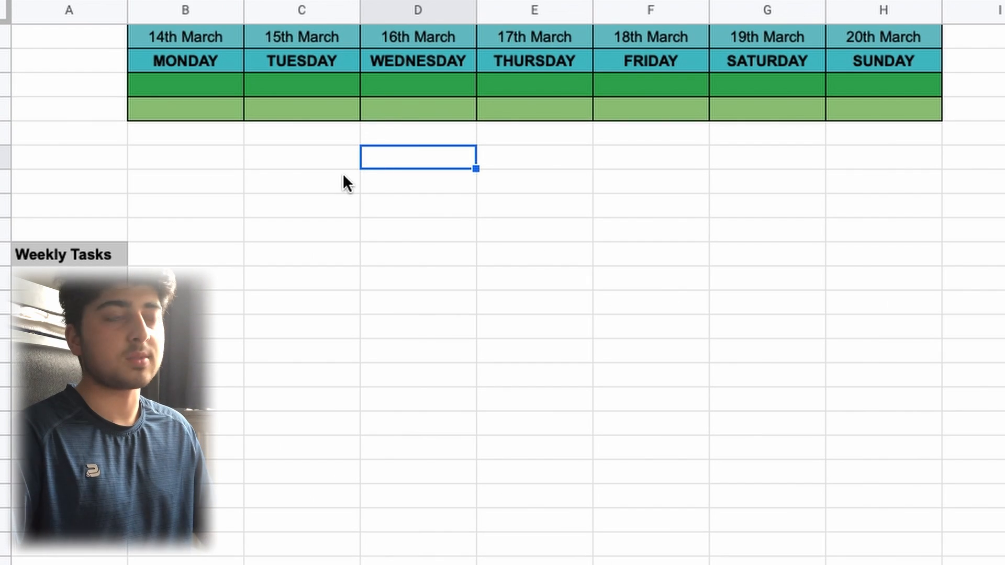
mouse_move(324, 252)
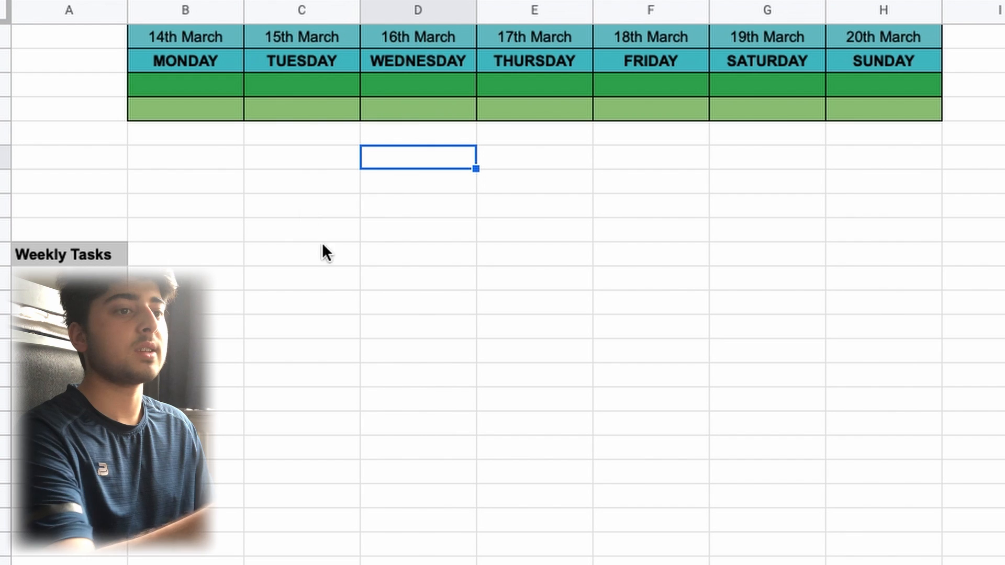
mouse_move(346, 293)
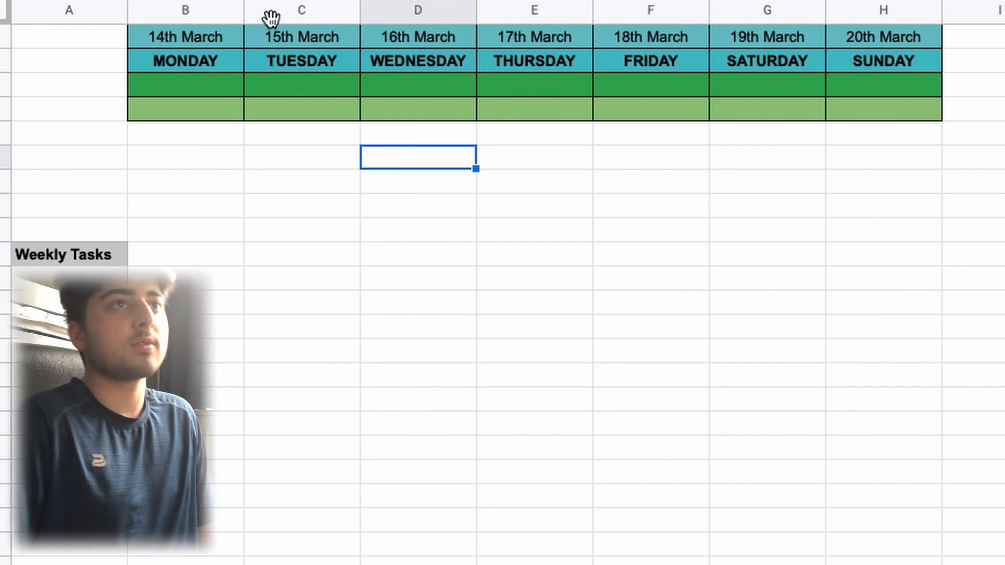
mouse_move(566, 178)
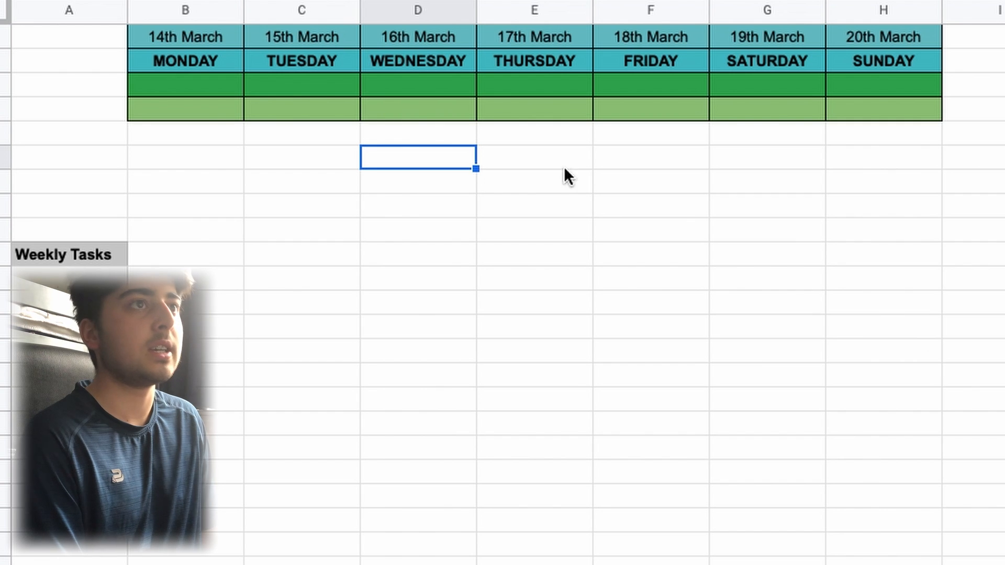
- Bring the colour-coded Subjects topic table into view beside the weekly day grid
left_click(184, 36)
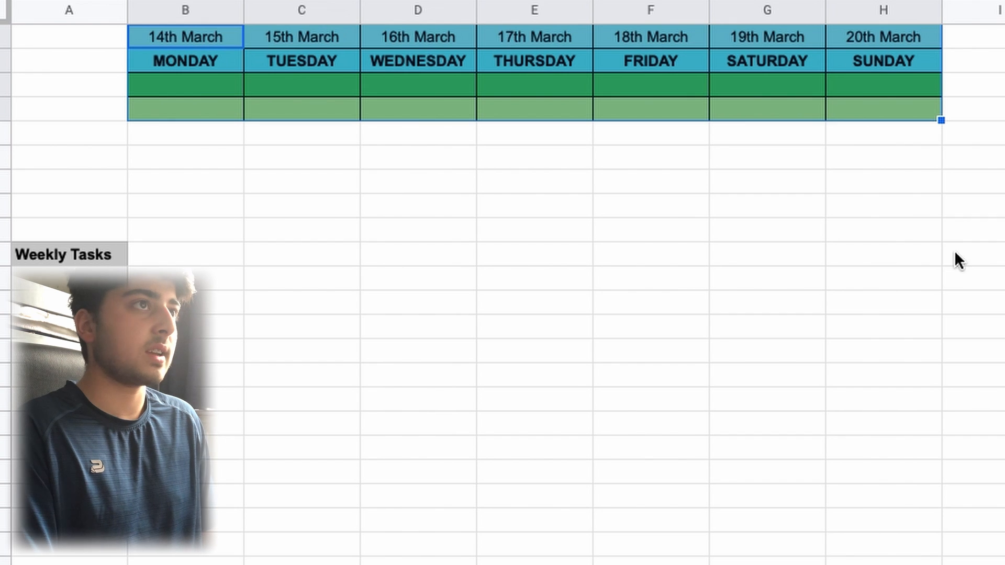
left_click(975, 256)
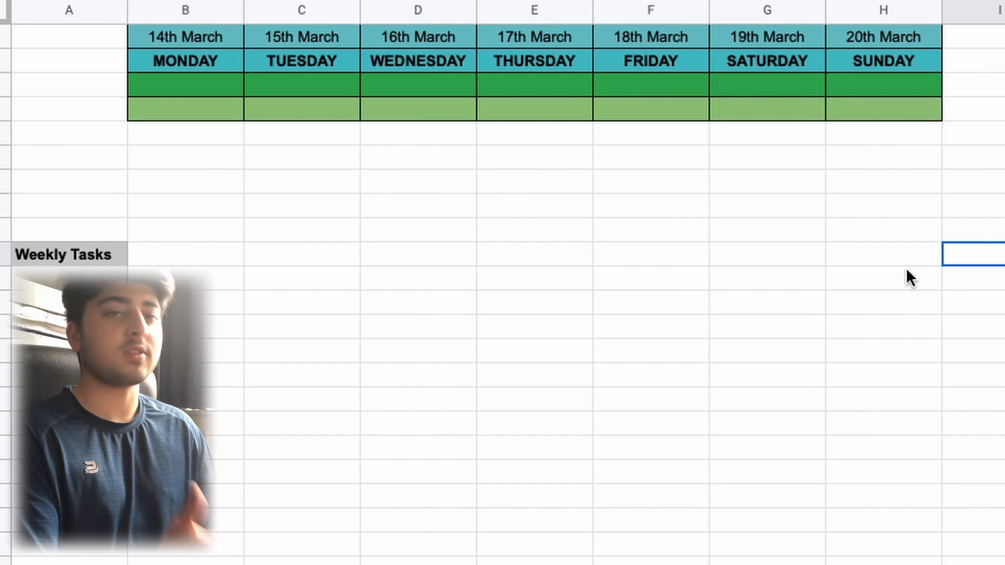
mouse_move(870, 268)
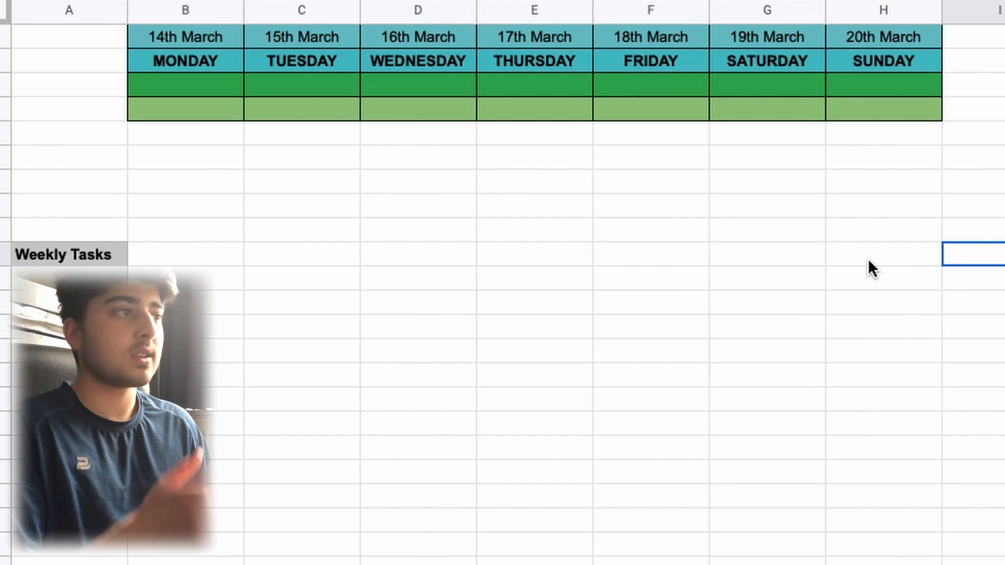
scroll("right", 3)
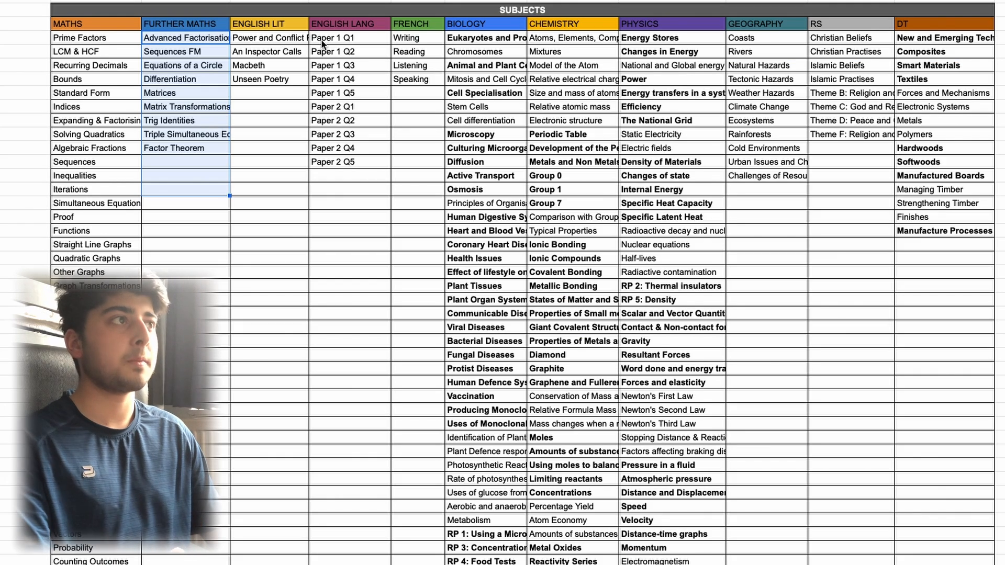
left_click(269, 148)
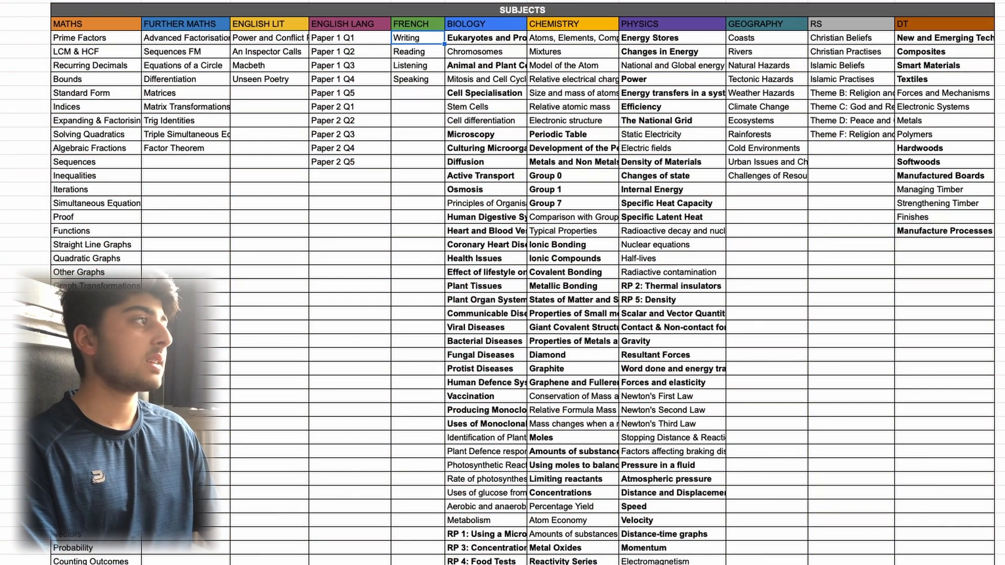
scroll("down", 3)
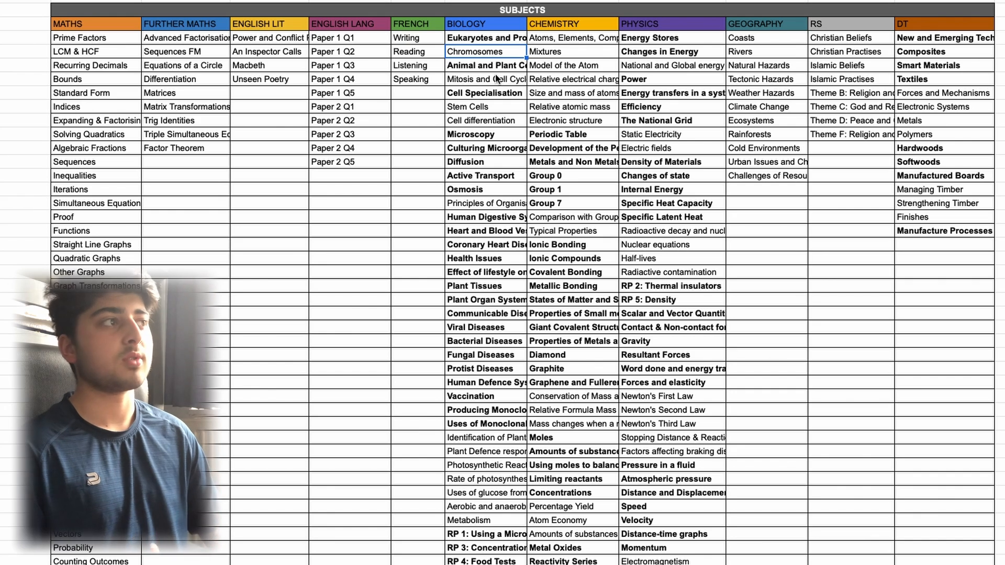
mouse_move(671, 24)
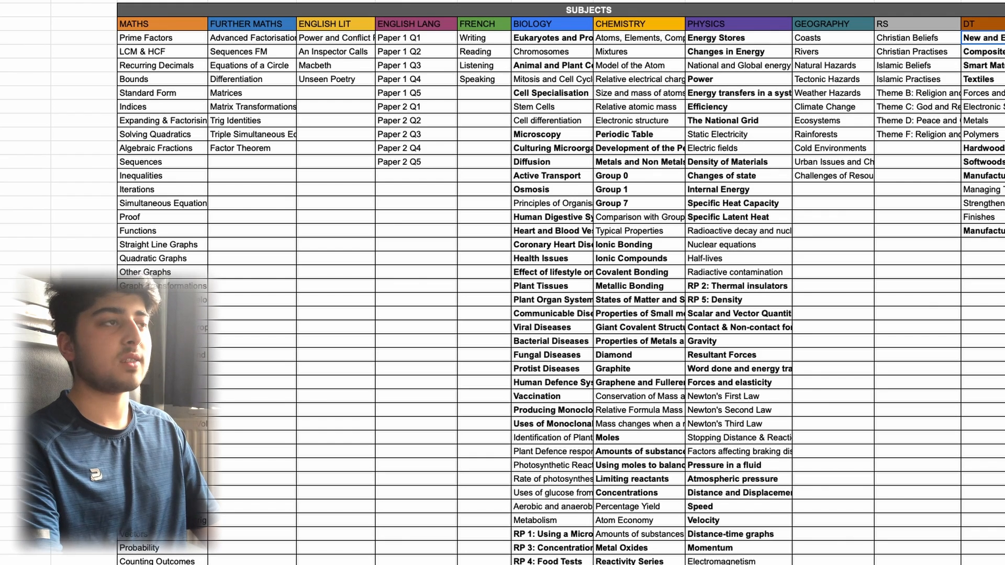
- Shade the Iterations topic in the Maths list light red
left_click(162, 176)
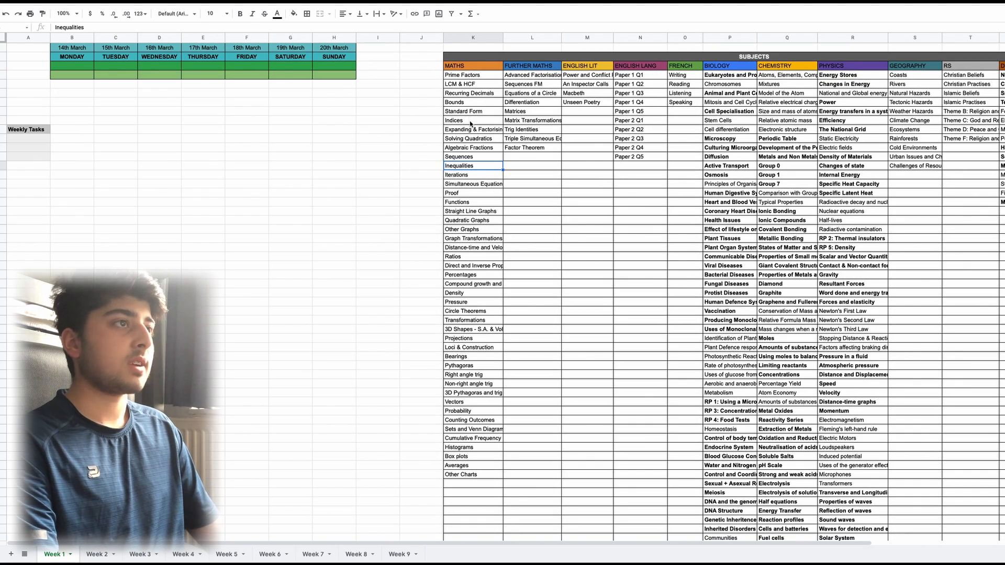
left_click(473, 129)
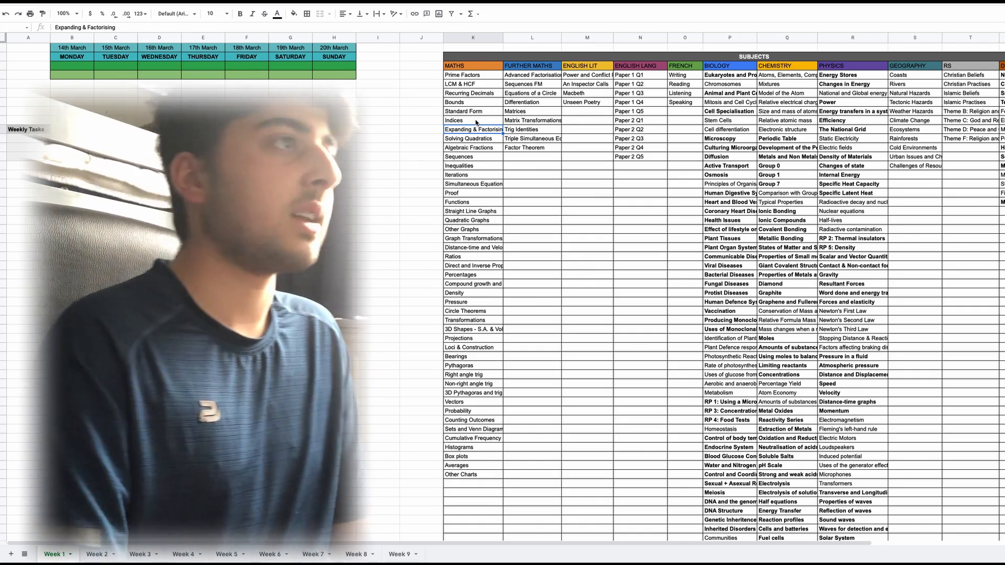
left_click(473, 174)
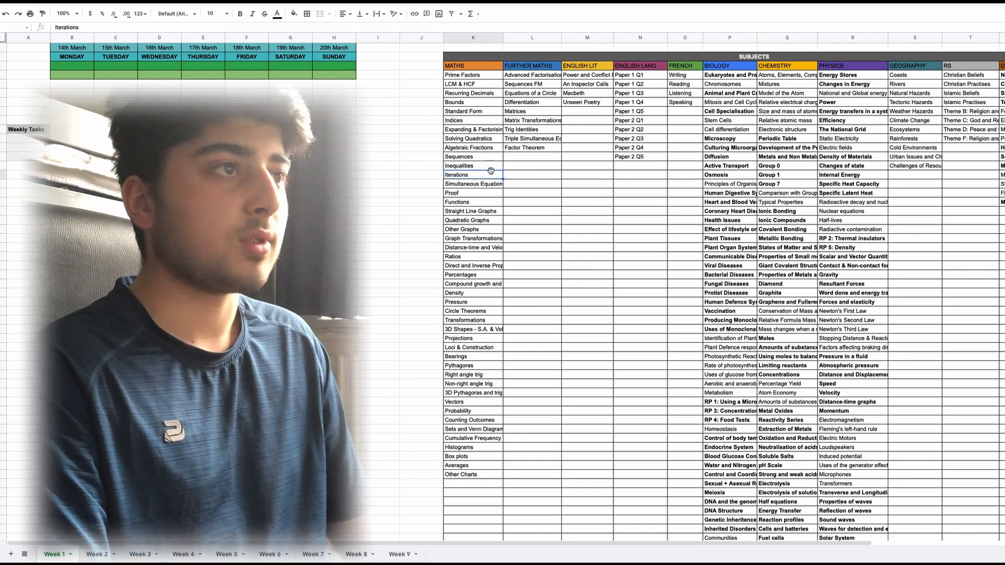
left_click(276, 13)
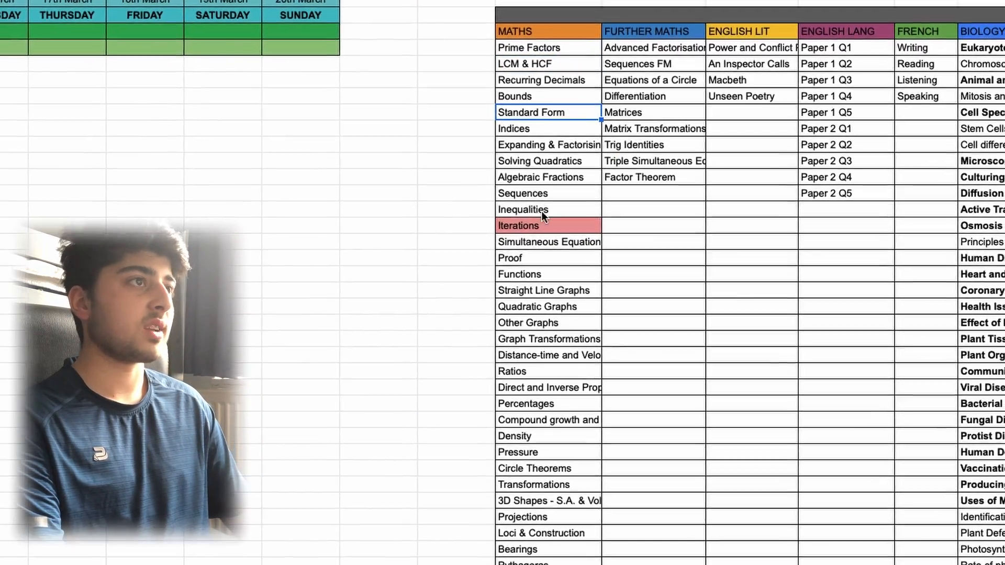
- Shade the Standard Form topic in the Maths list light yellow
scroll("down", 3)
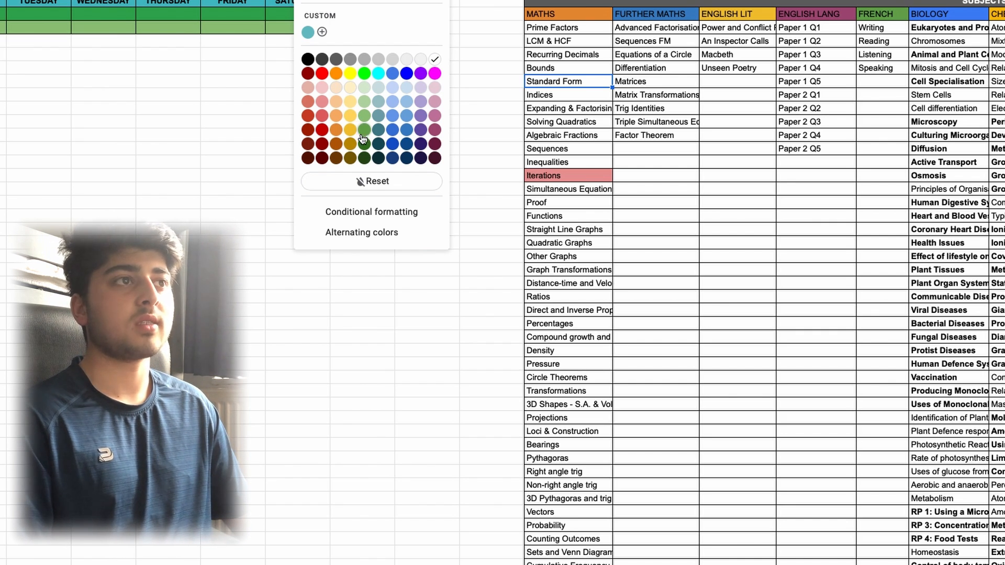
mouse_move(346, 105)
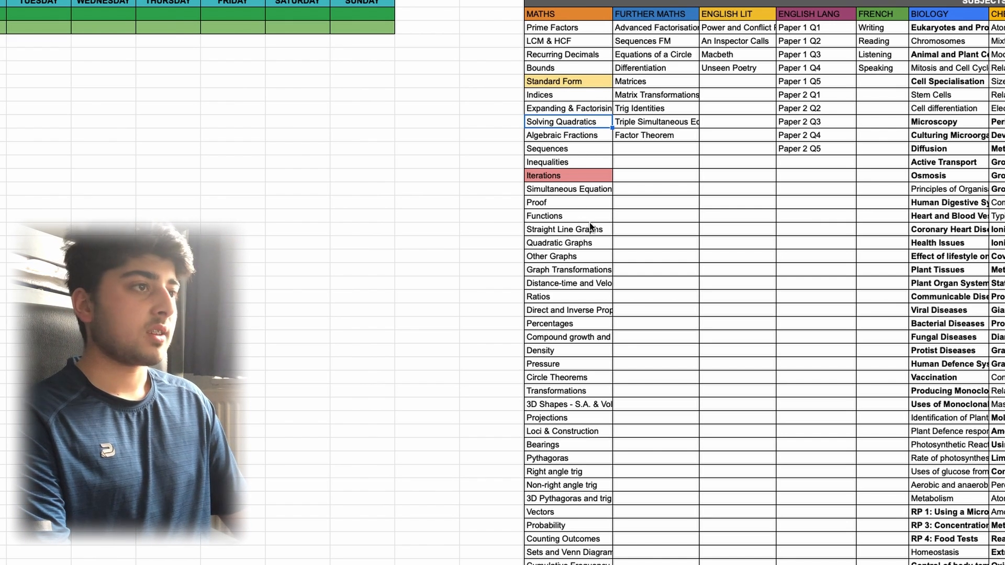
left_click(570, 216)
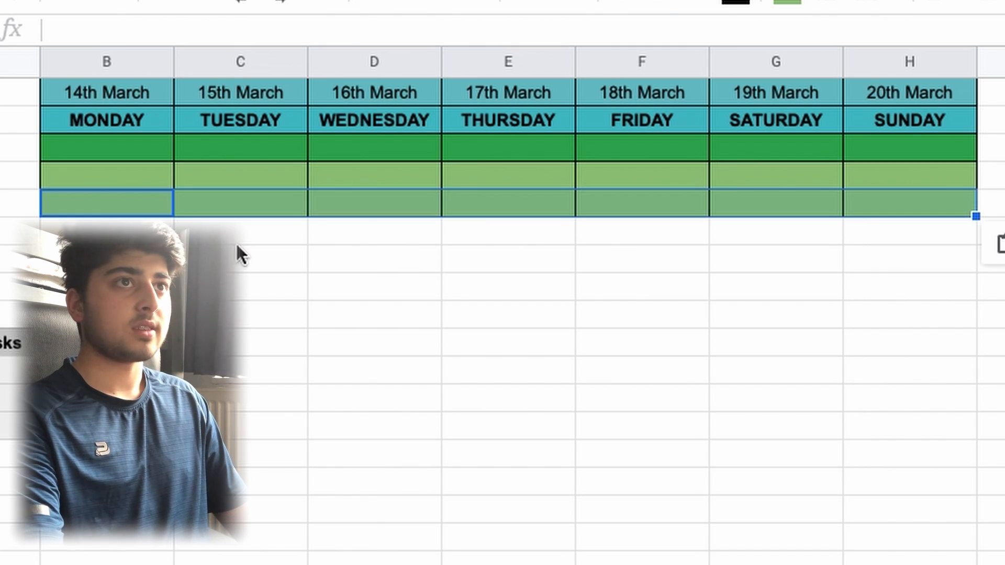
- Enter 'Bearings Practise' as Monday's first task in the day grid
left_click(241, 229)
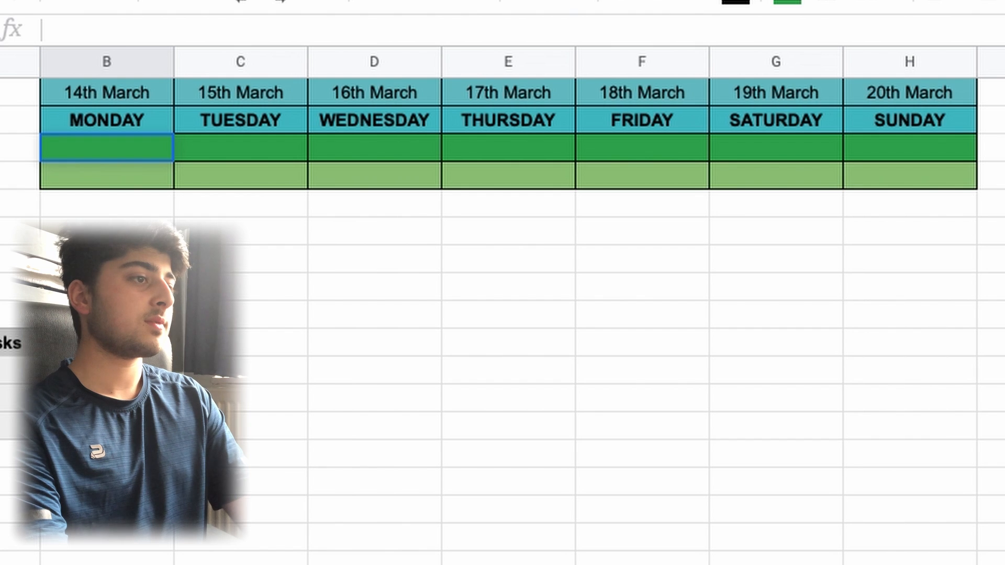
type("Bear")
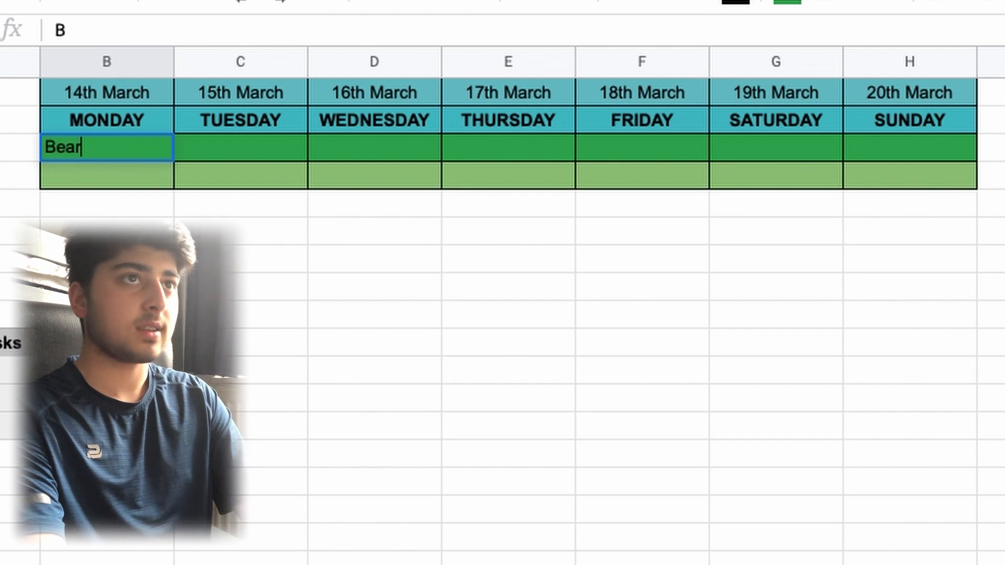
type("ings")
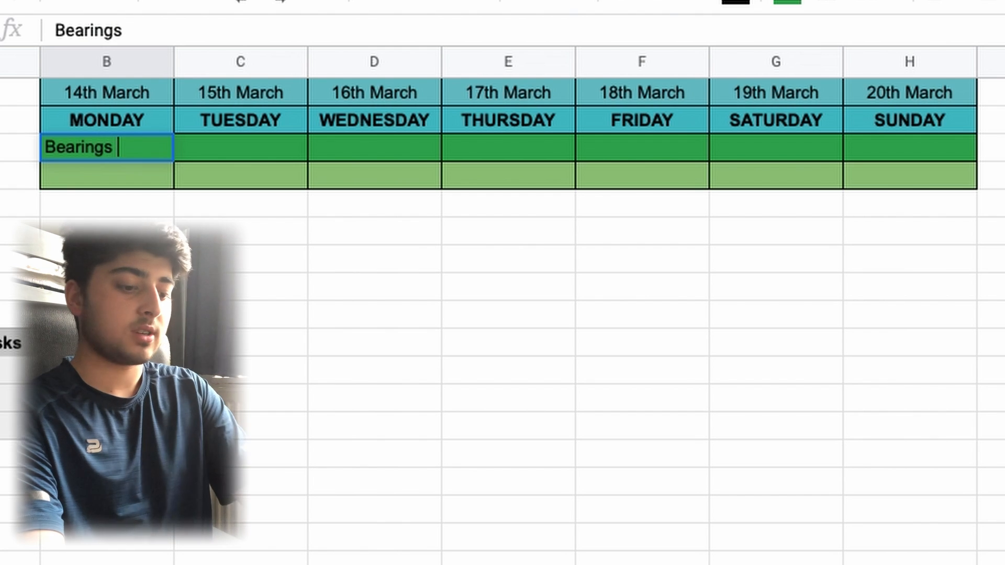
type("Practise")
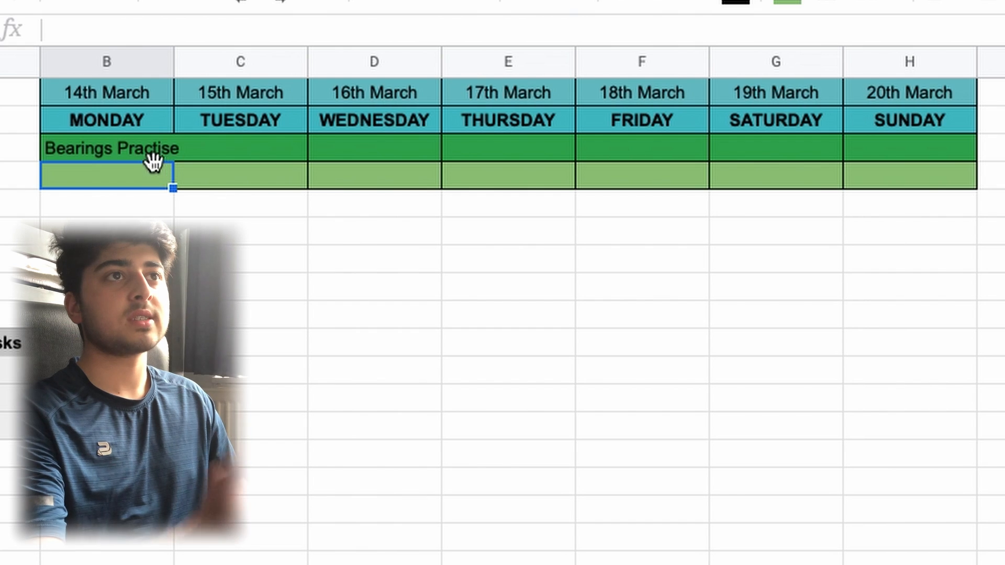
left_click(107, 148)
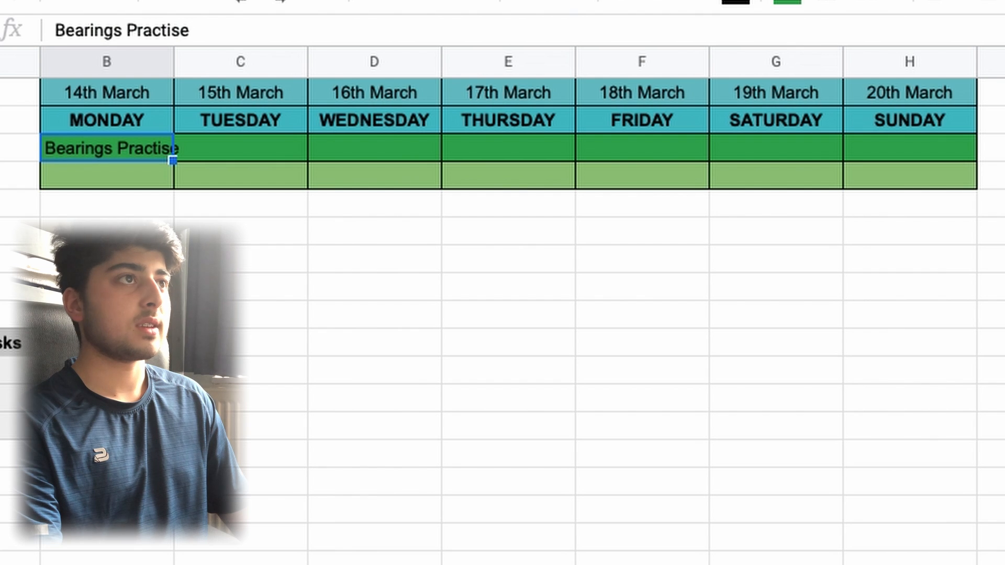
left_click(107, 175)
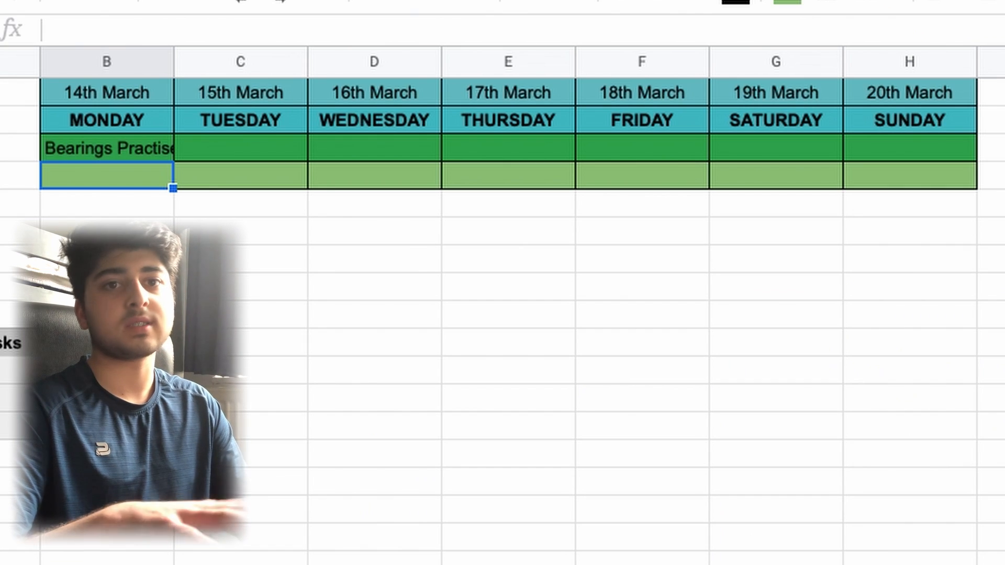
left_click(107, 148)
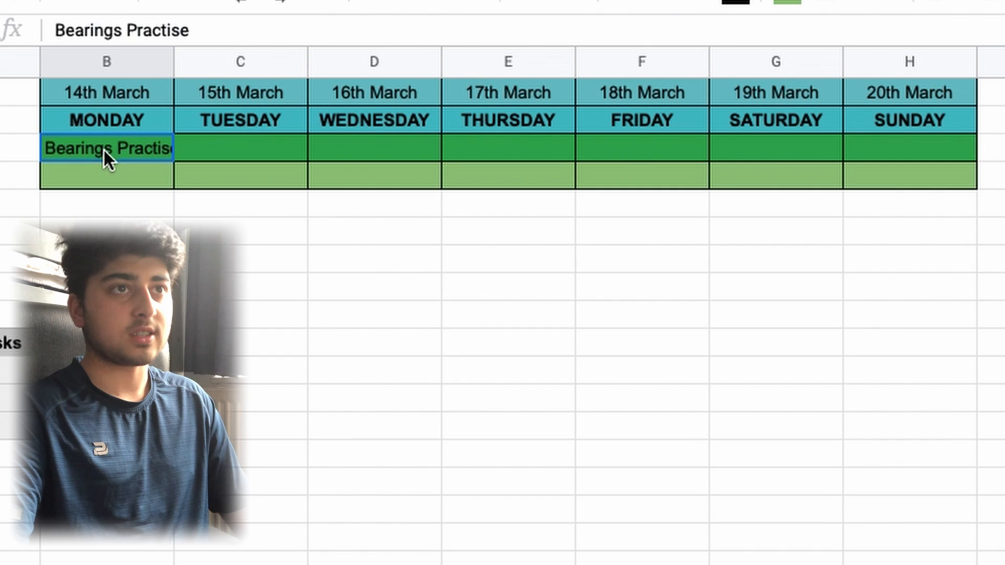
left_click(107, 176)
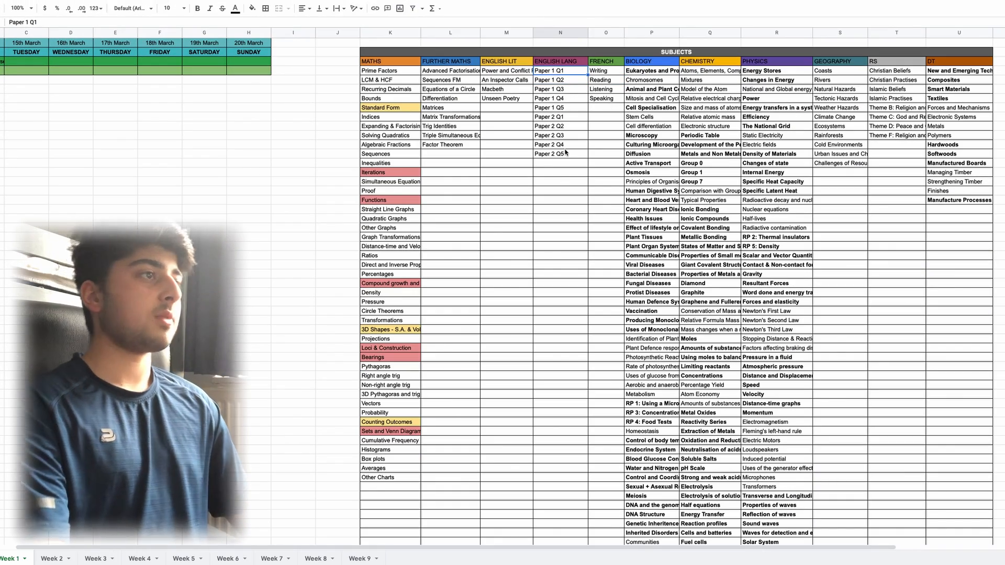
- Shade the English Lang topic Paper 1 Q3 red in the subjects table
left_click(558, 88)
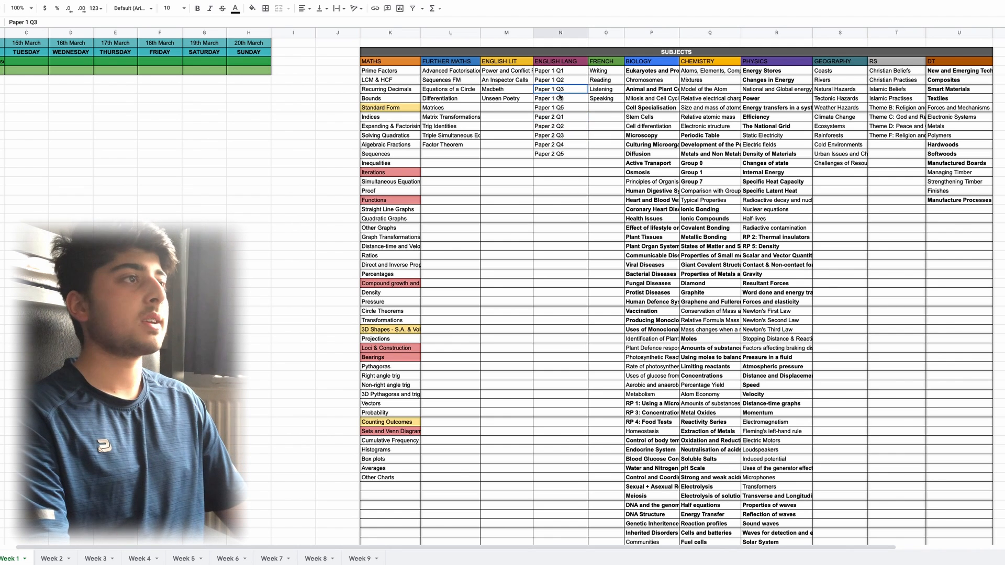
left_click(252, 7)
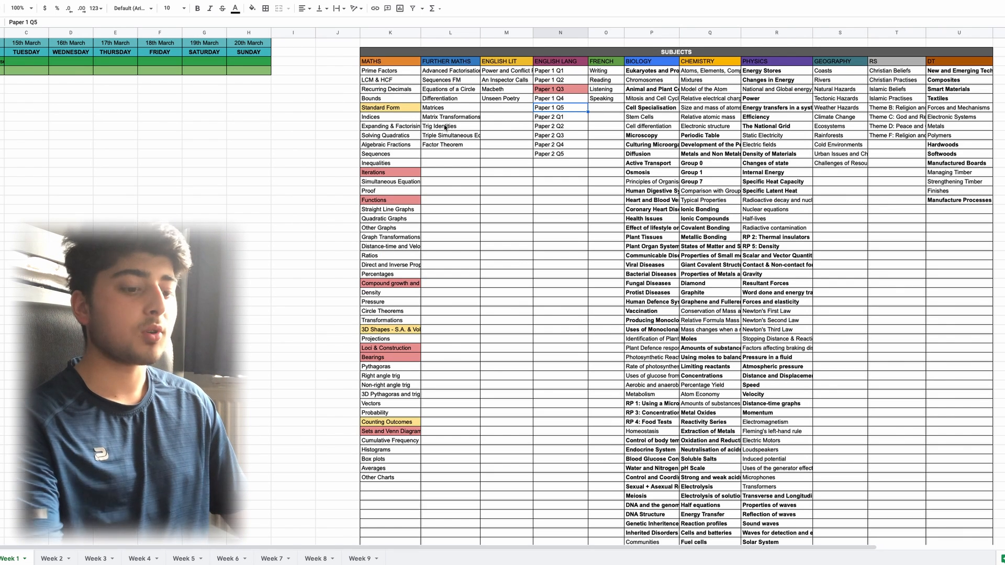
scroll("left", 3)
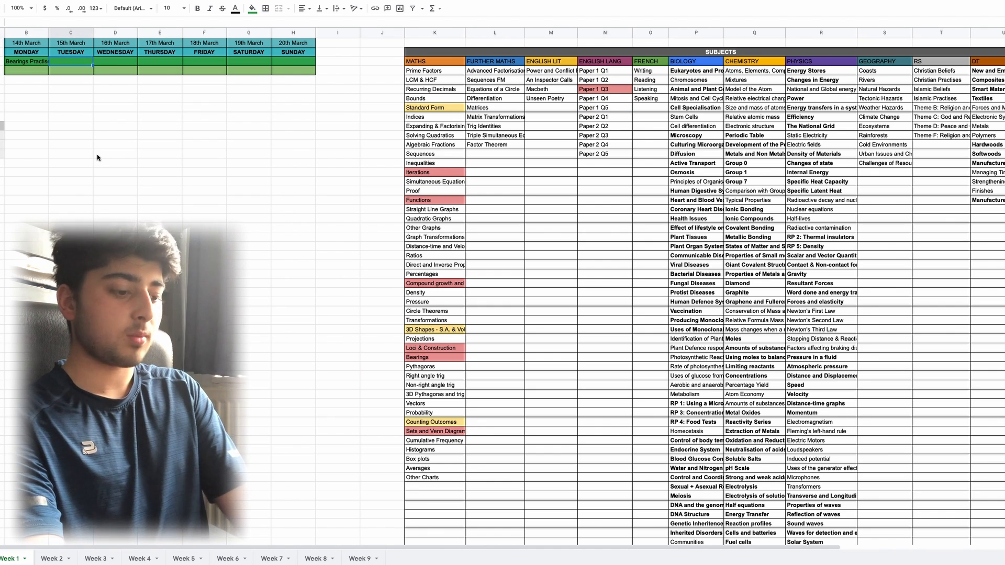
- Enter 'Paper 1 Q3 Practise' as Tuesday's task in the Week 1 grid
type("Paper 1 Q3 Practise")
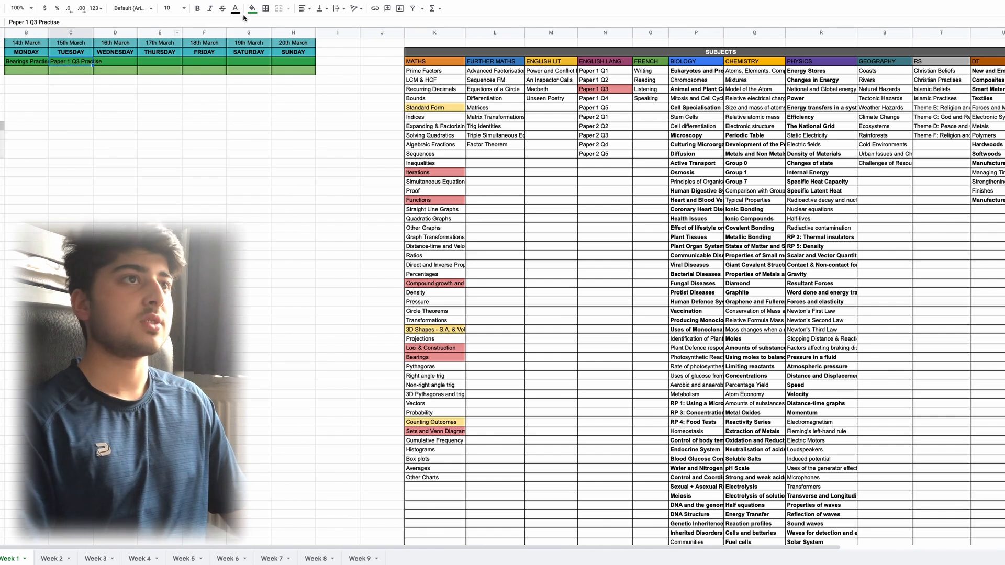
left_click(302, 8)
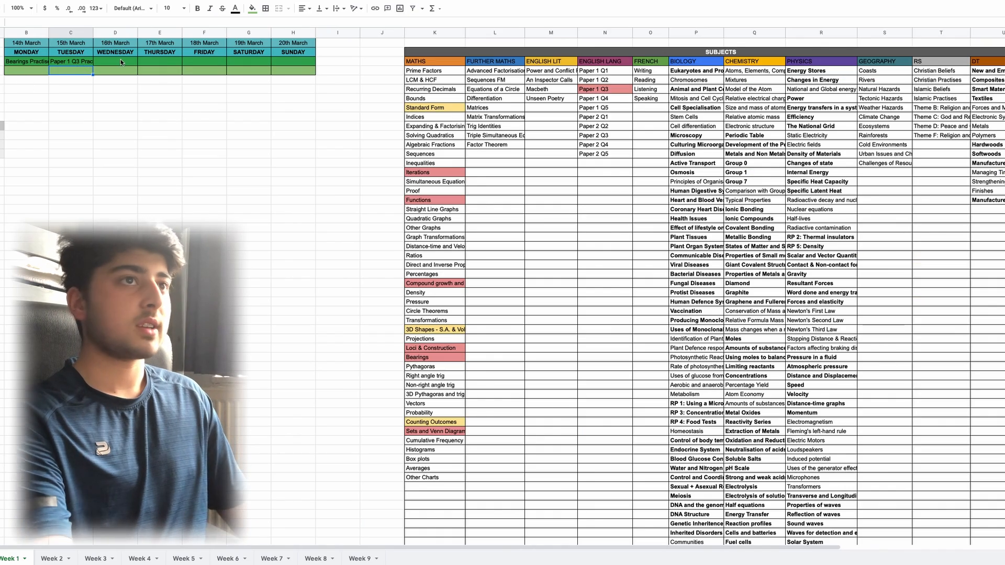
left_click(115, 62)
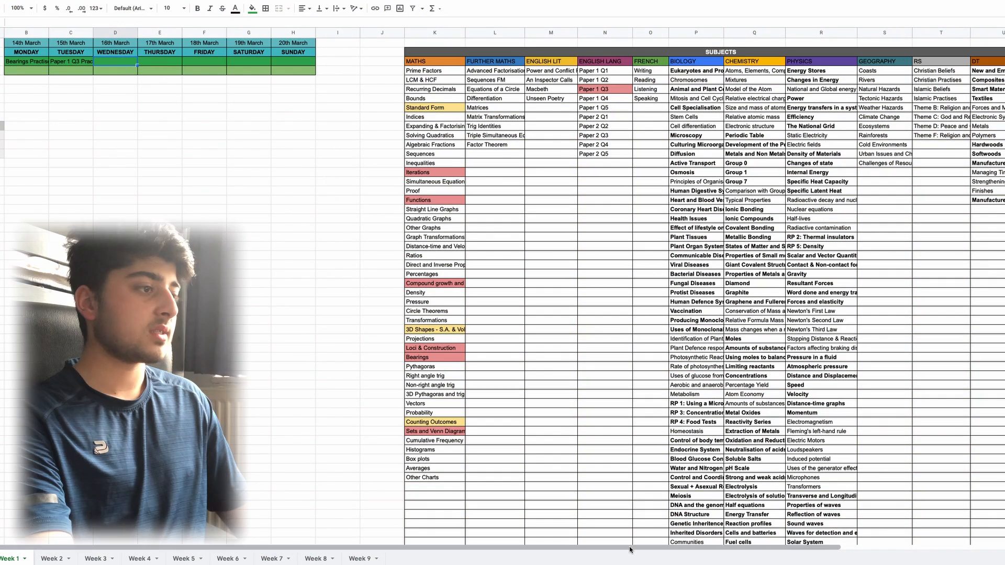
scroll("right", 3)
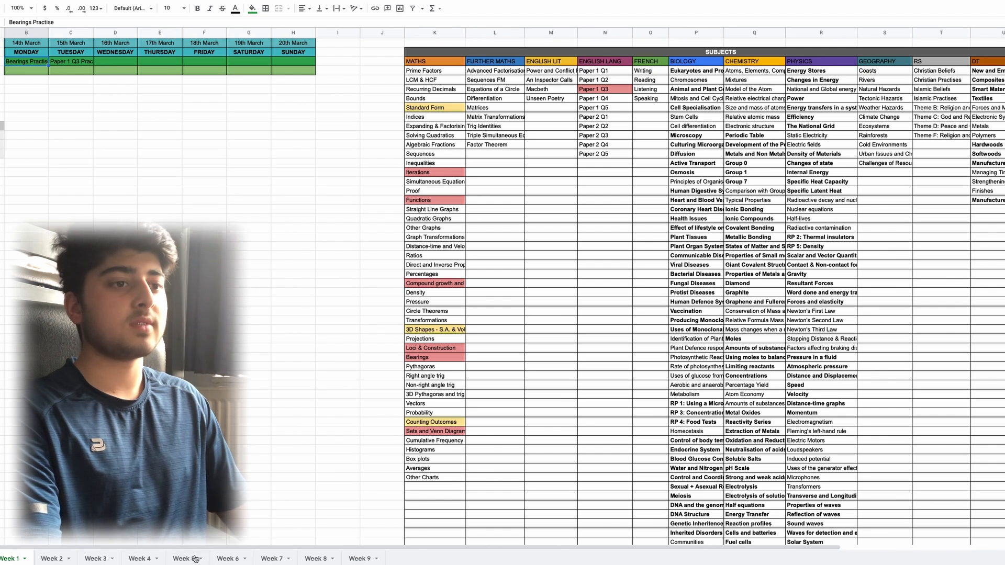
- Clear the copied dates, tasks and bottom-row fill from the Week 2 day grid
left_click(53, 558)
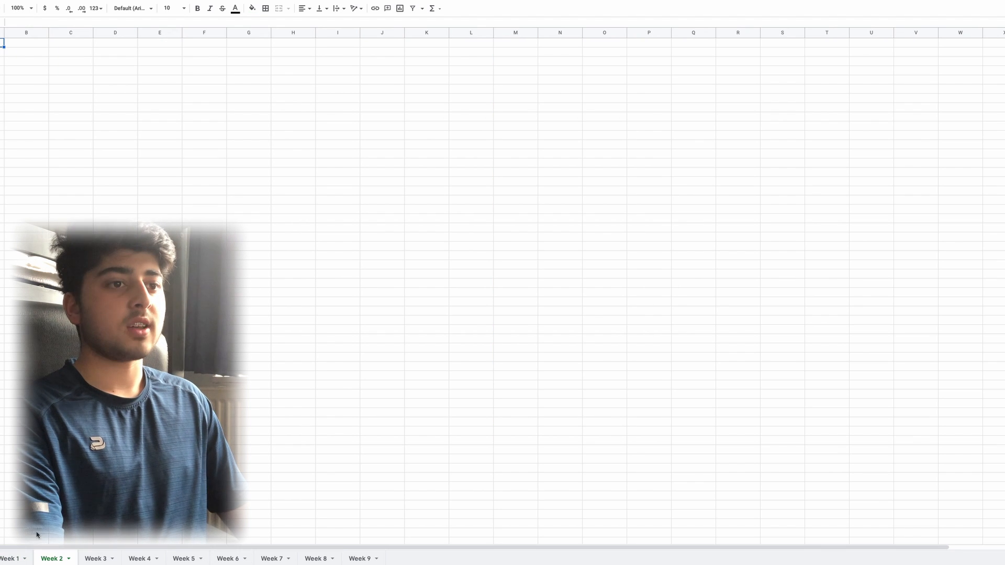
left_click(9, 558)
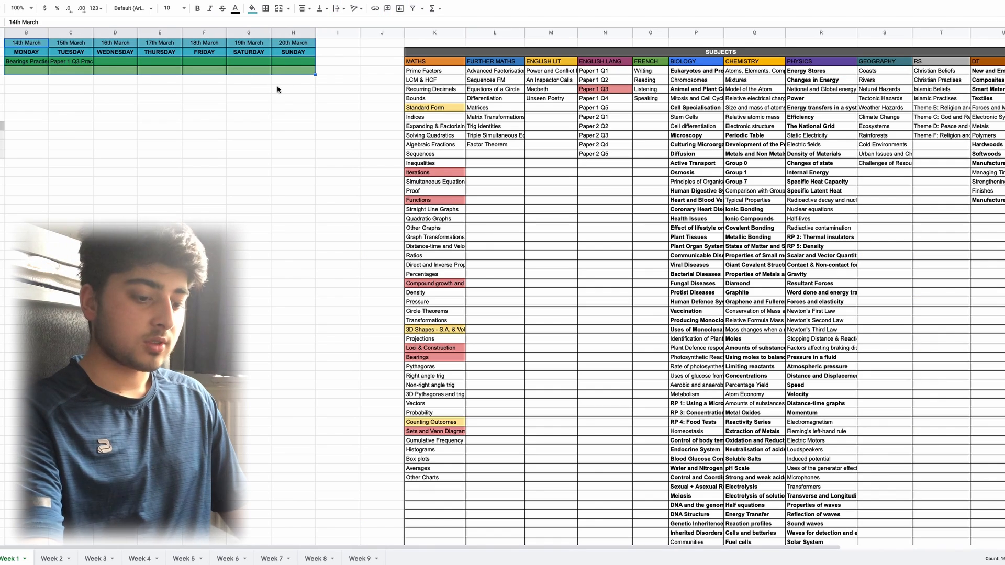
left_click(51, 559)
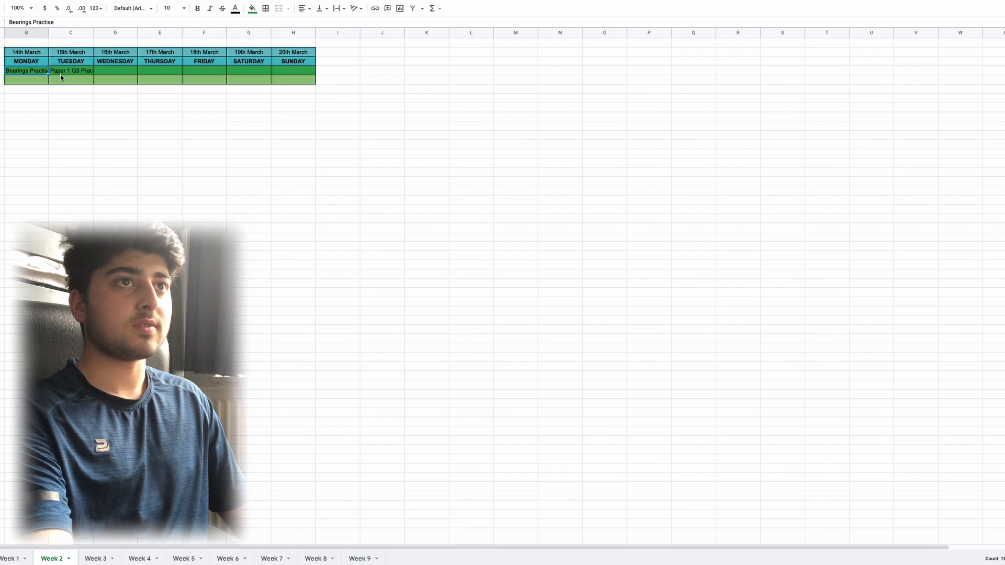
key("Delete")
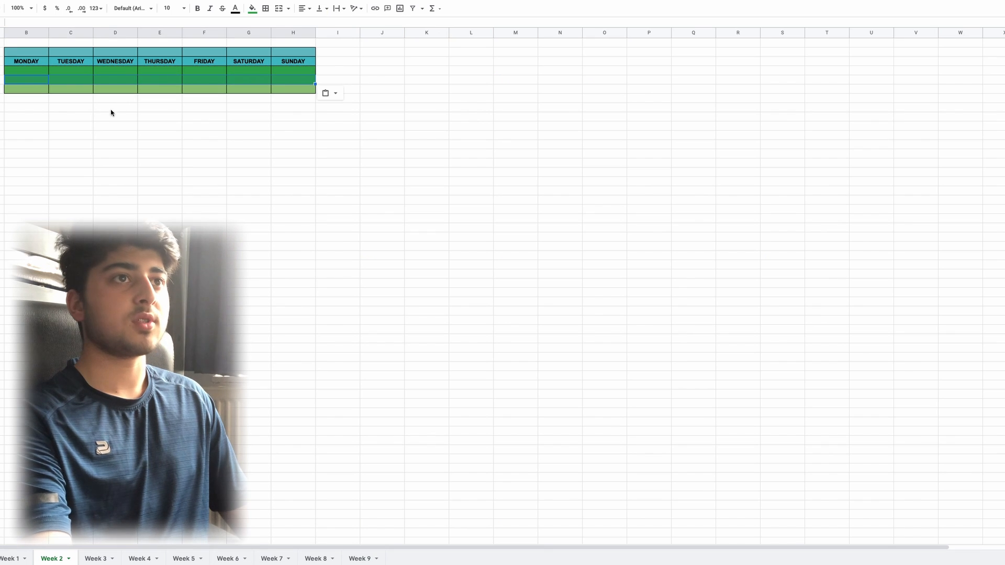
left_click(25, 88)
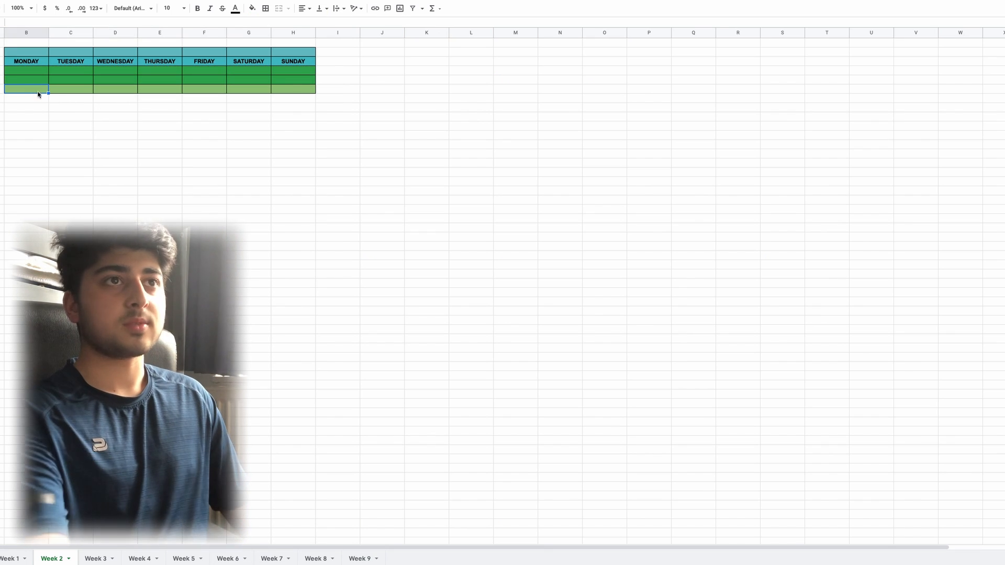
left_click(252, 8)
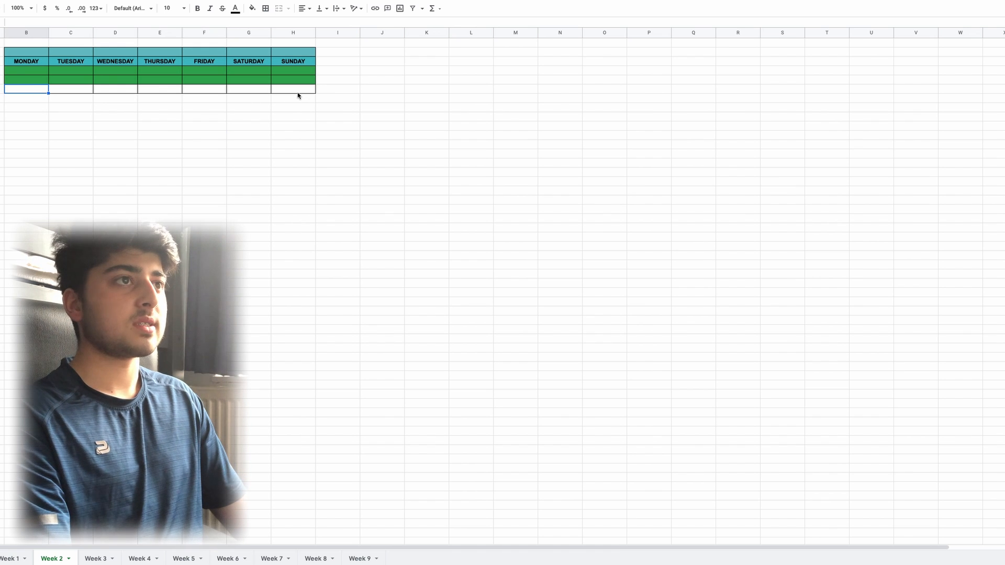
mouse_move(285, 108)
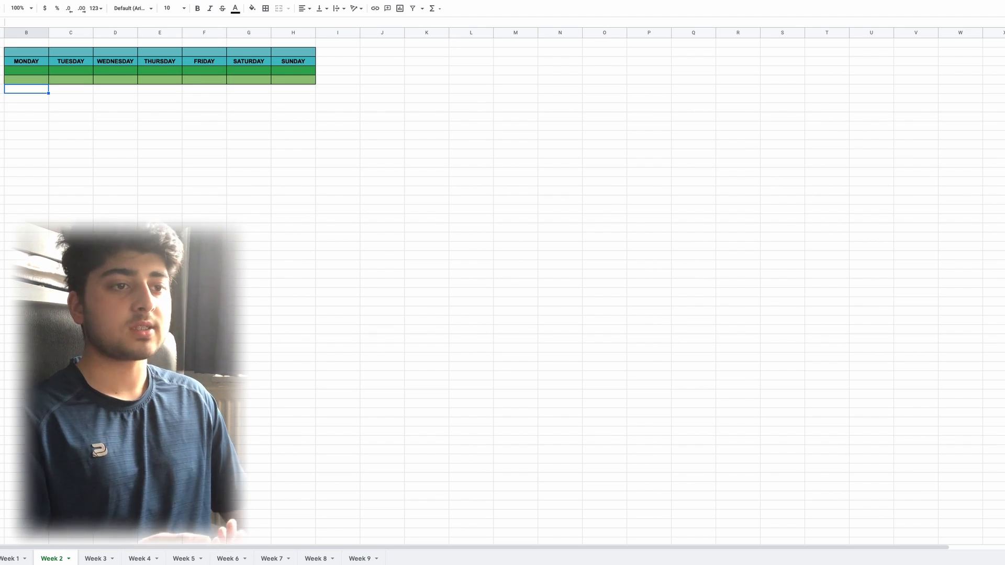
left_click(11, 558)
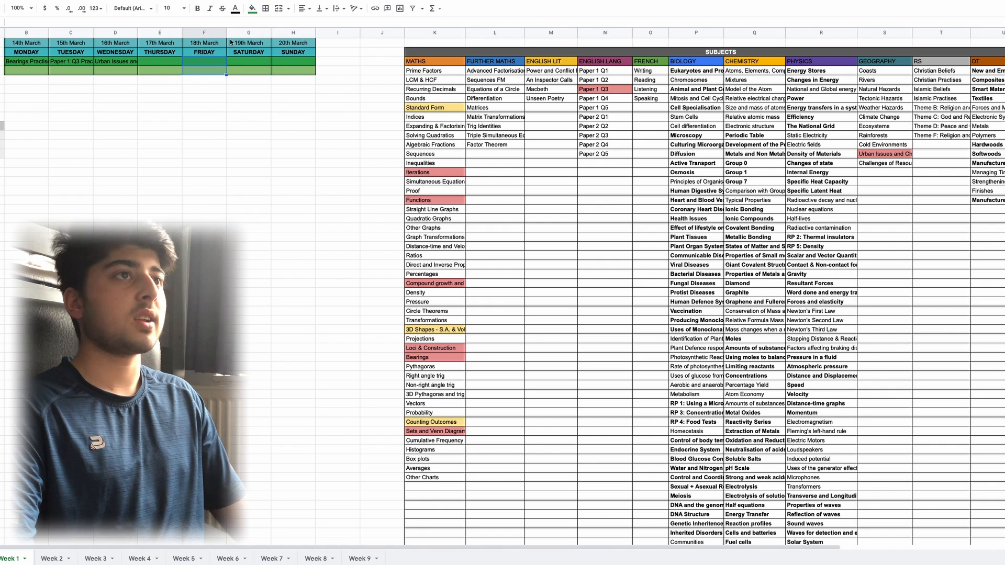
- Add a bold 'Weekly Tasks' heading above three grey-shaded task rows
left_click(250, 9)
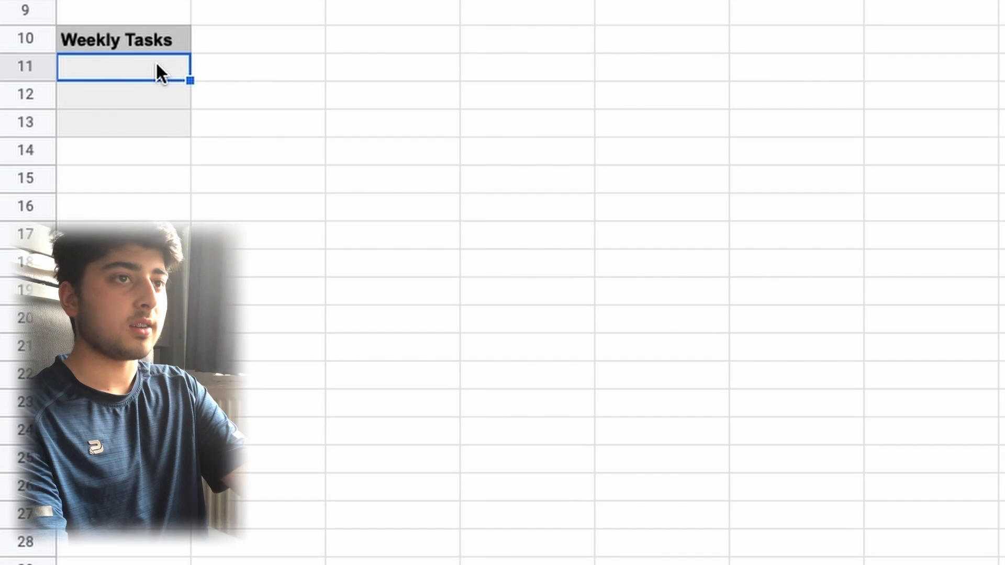
- Enter 'Get 100 flashcards done in total' as the first weekly task, kept to one column
type("Get 100 fla")
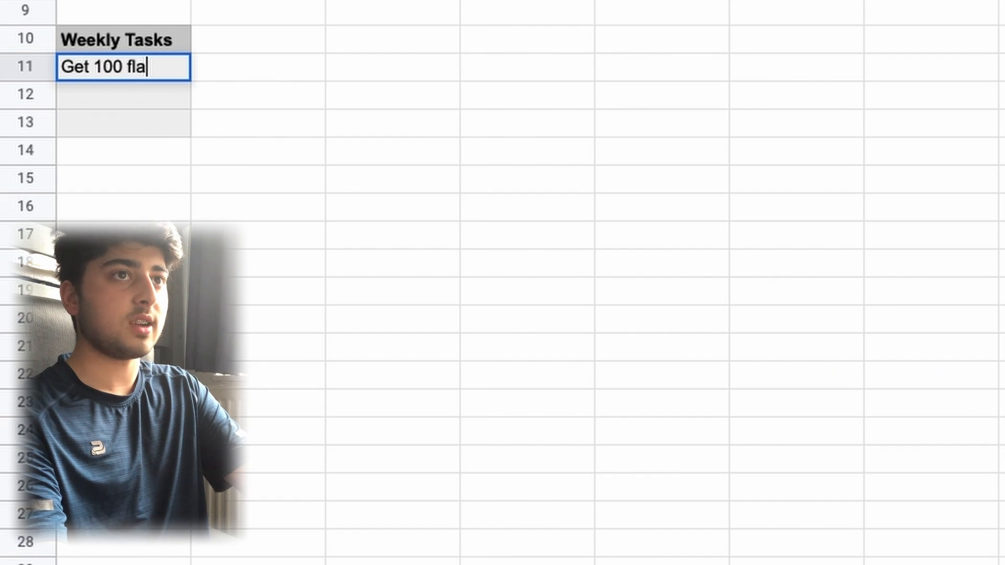
type("shcards done")
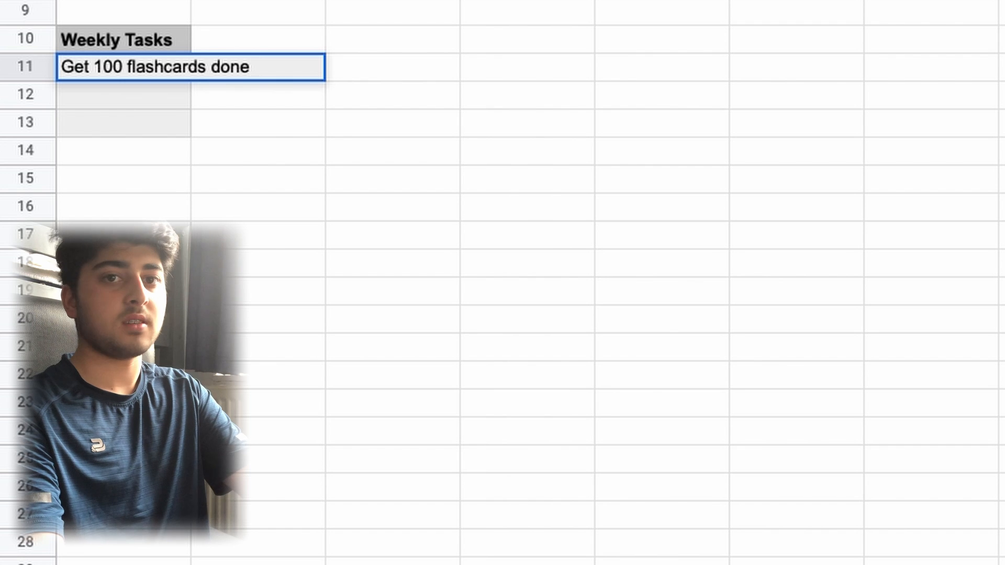
type("in total")
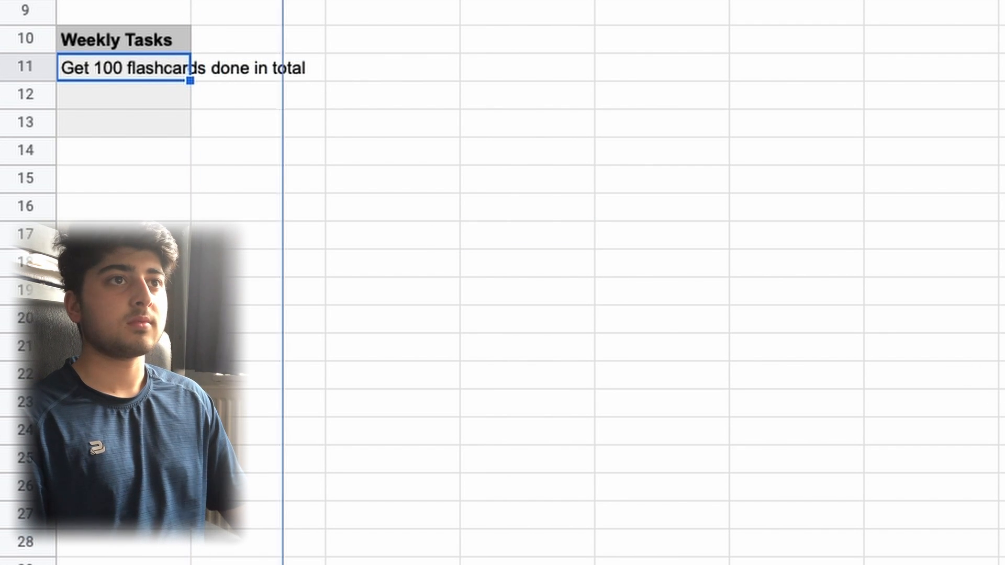
left_click(526, 317)
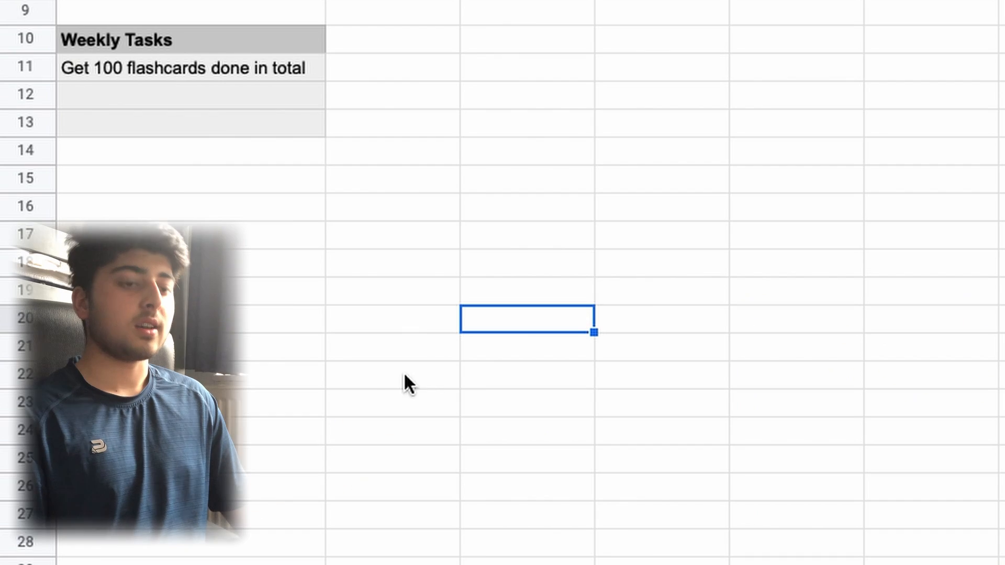
left_click(125, 68)
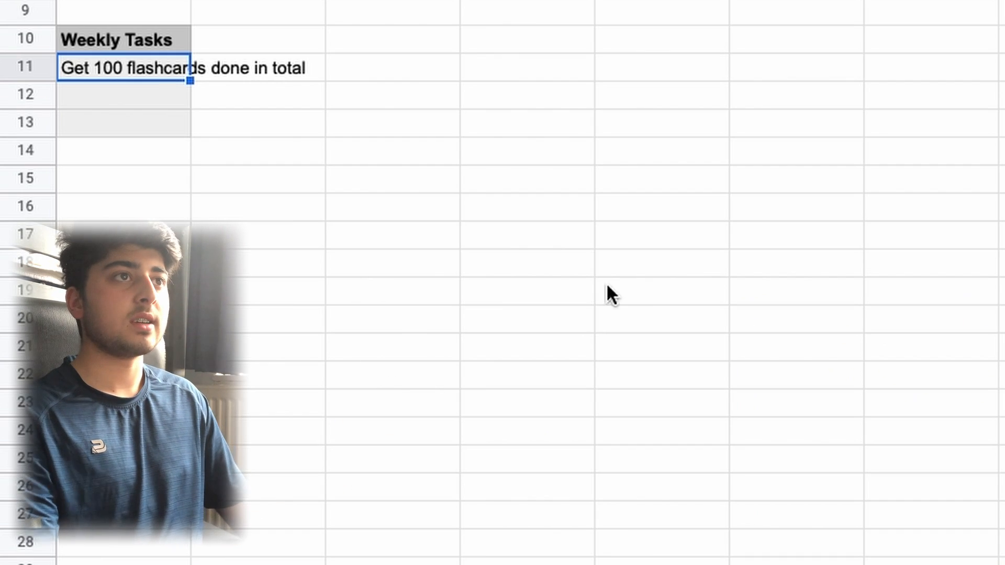
mouse_move(798, 269)
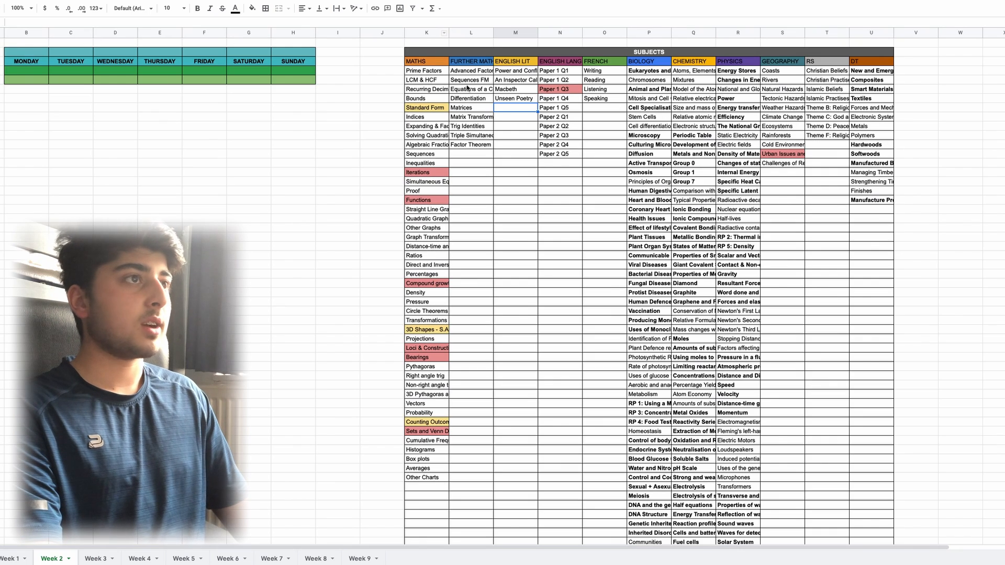
scroll("down", 3)
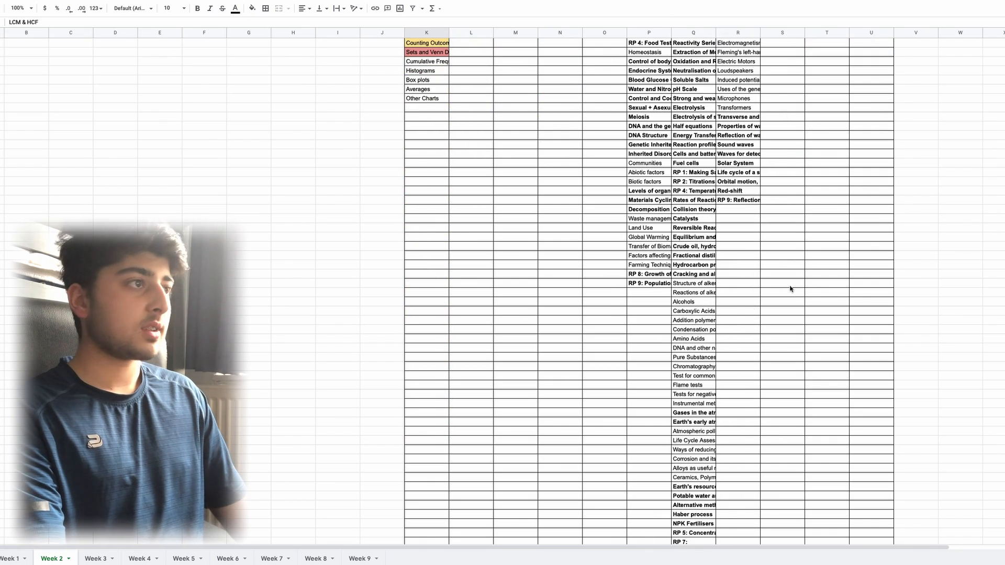
scroll("up", 3)
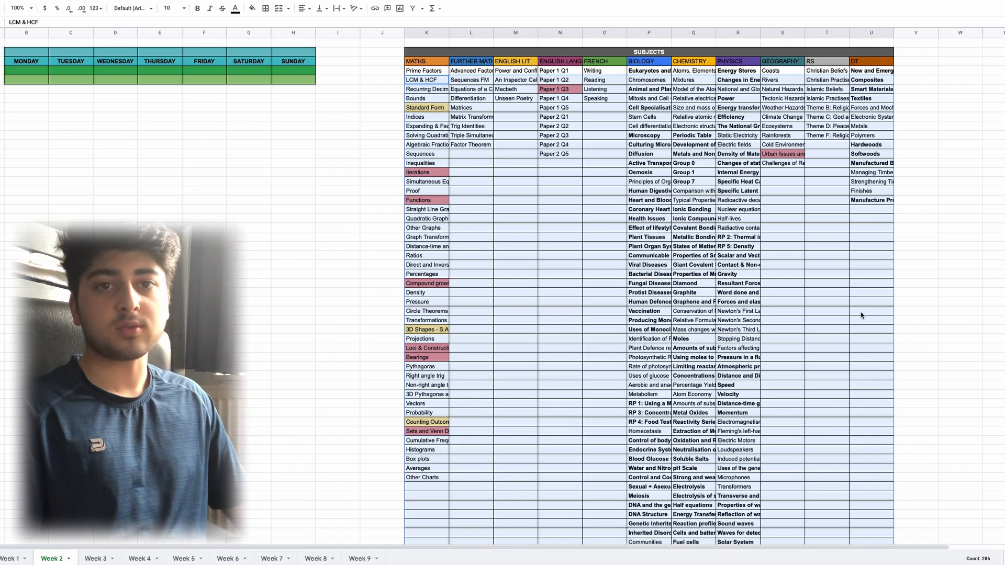